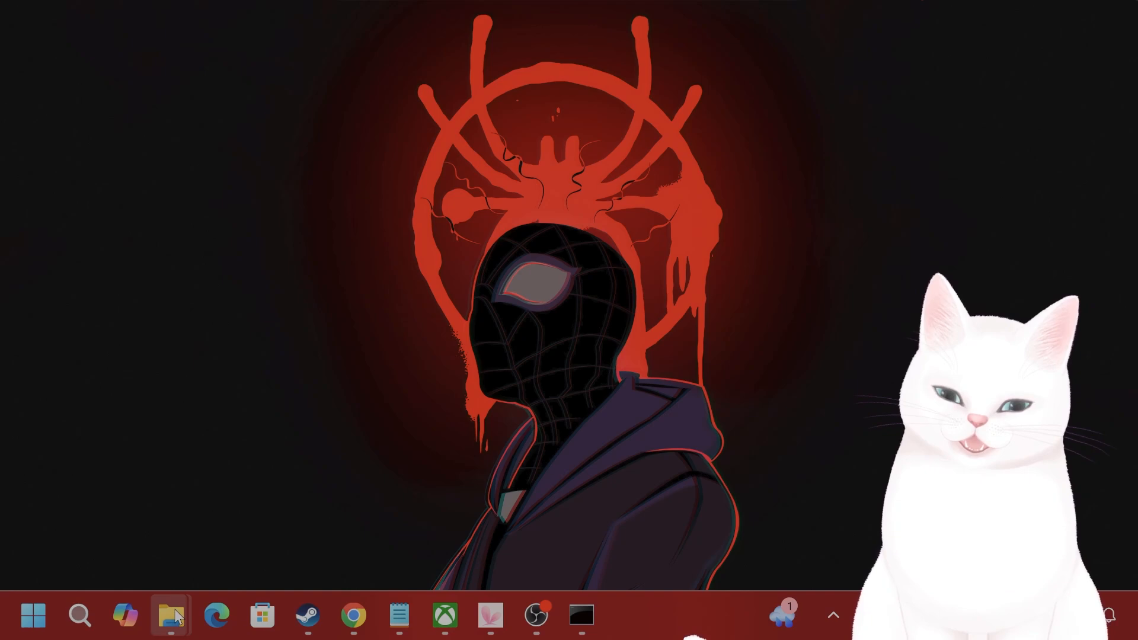
Open File Explorer on the Downloads folder holding cod_service_setupWIN11.bat.
click(171, 617)
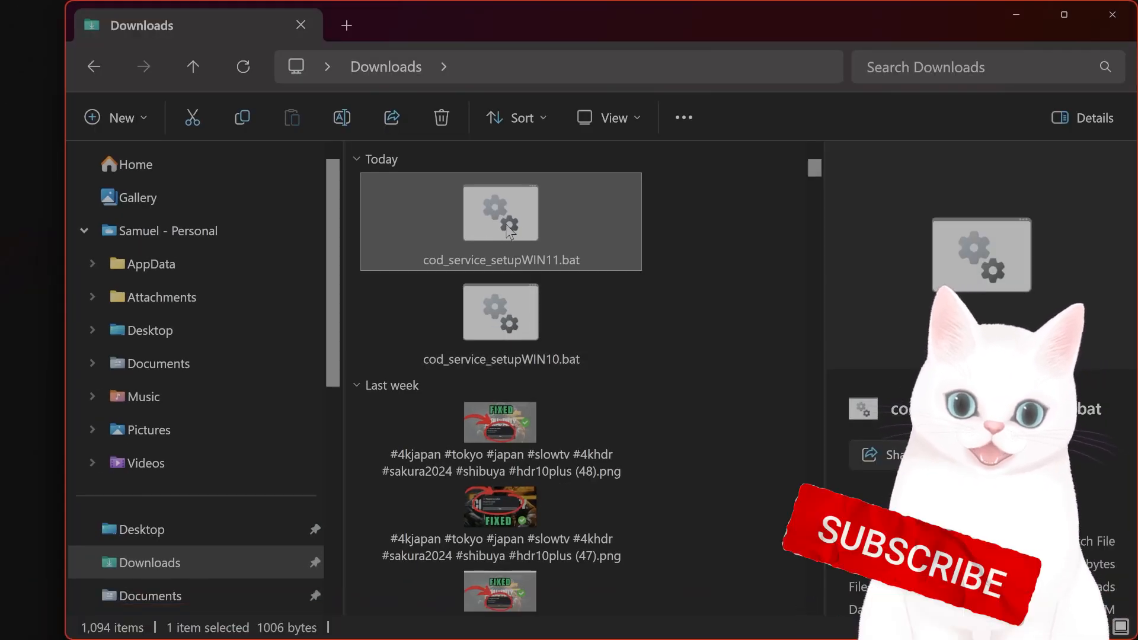
mouse_move(508, 218)
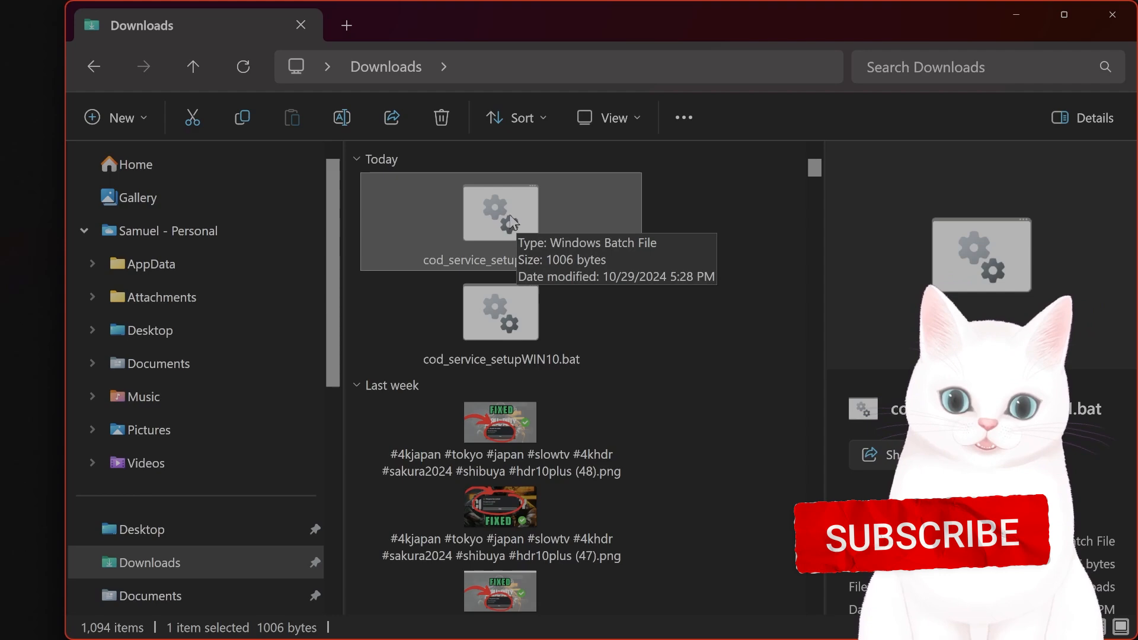
Run cod_service_setupWIN11.bat as administrator, then browse to Call of Duty's XboxGames install folder.
right_click(500, 212)
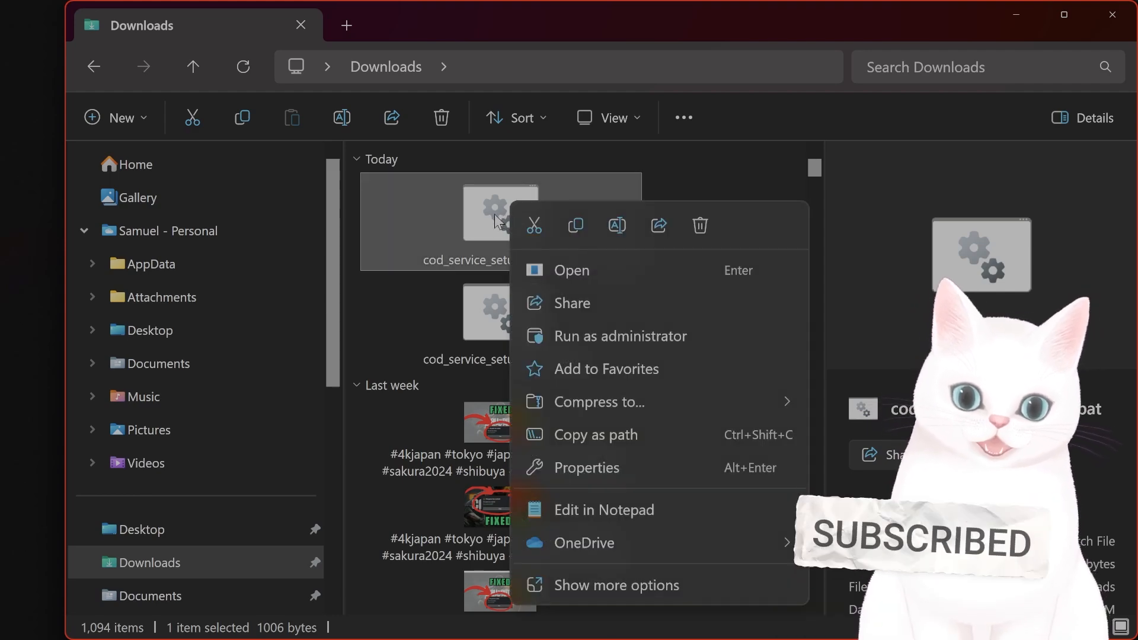
click(585, 330)
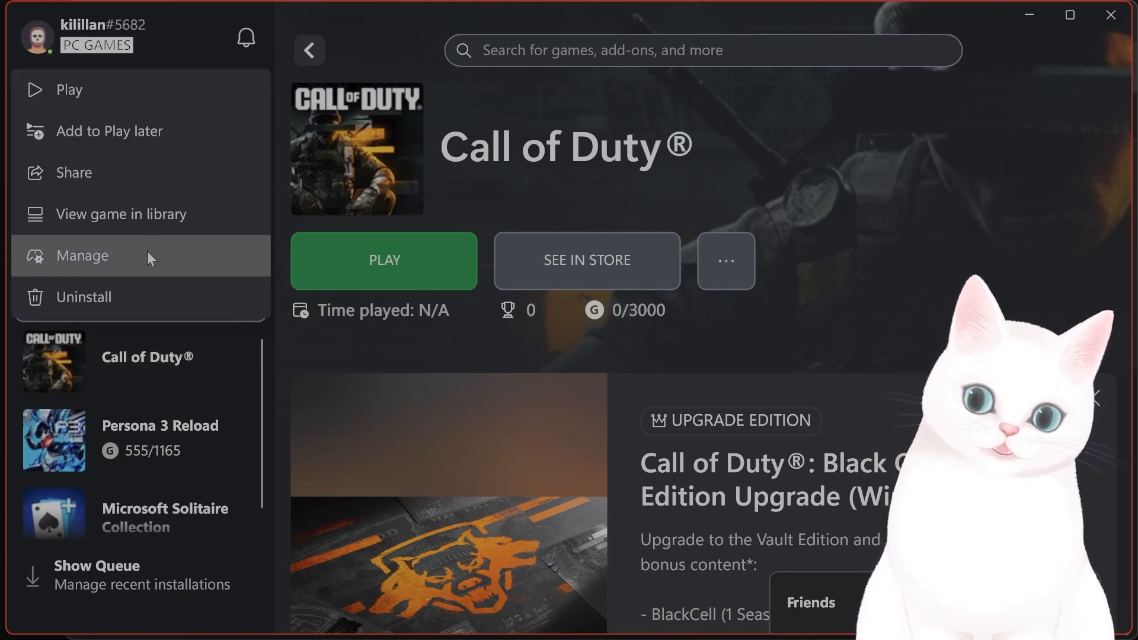
click(86, 255)
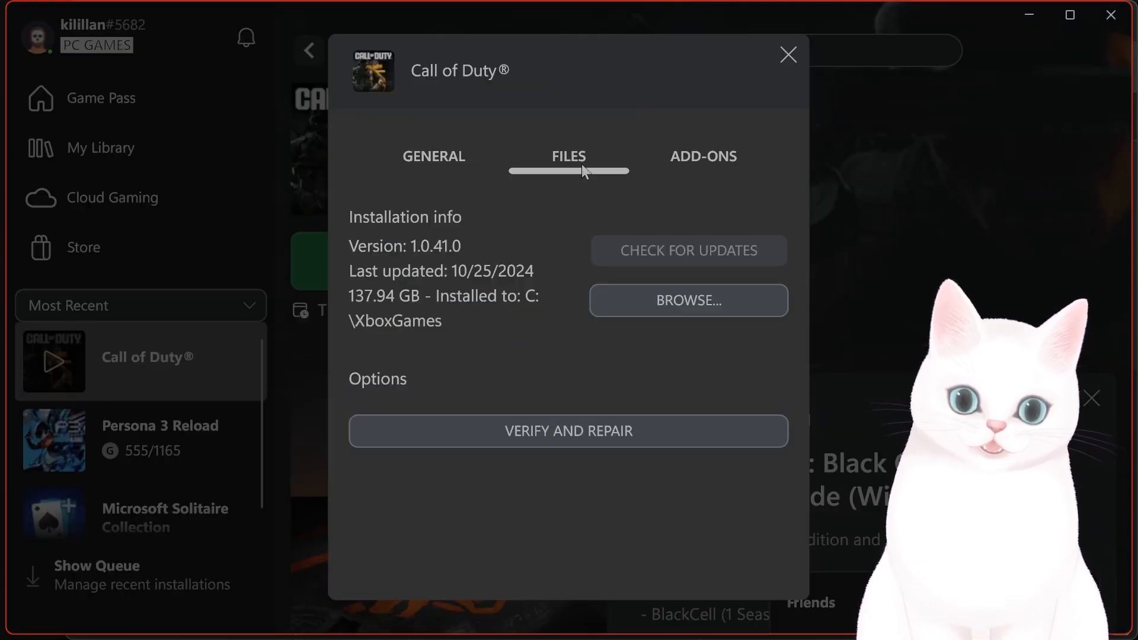
click(687, 301)
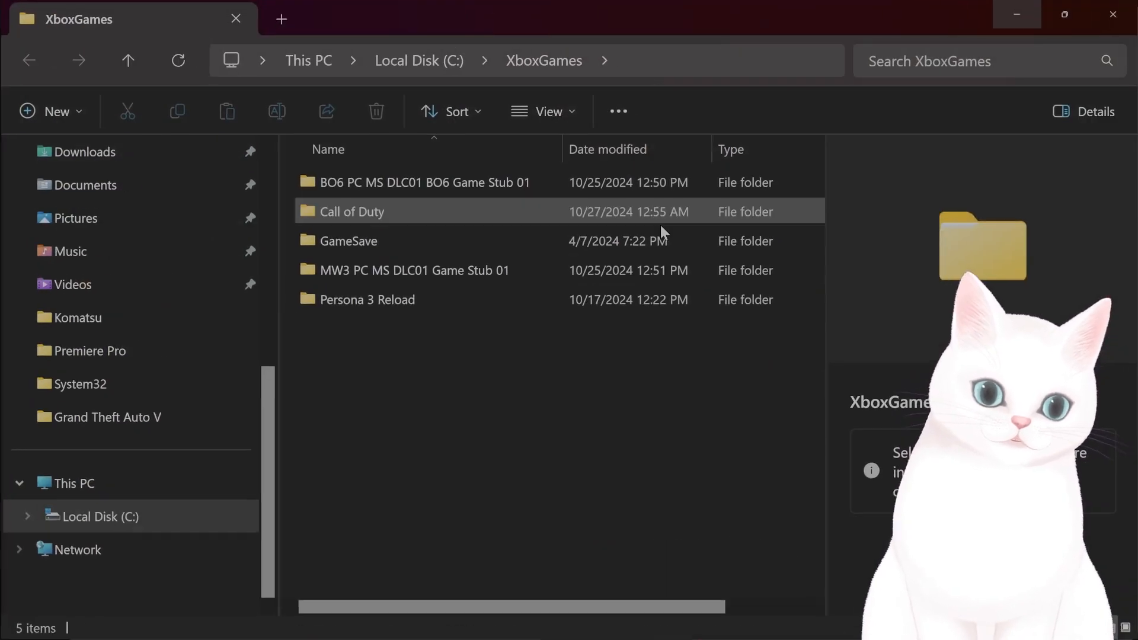
Open C:\XboxGames\Call of Duty and return to the script's folder-location prompt.
double_click(351, 211)
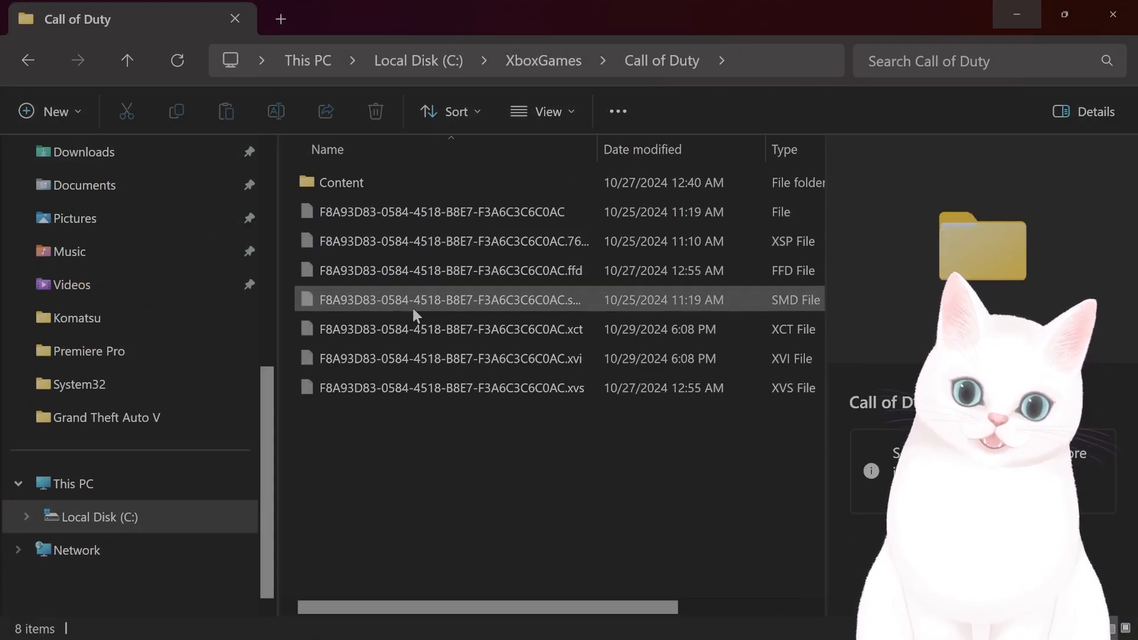
click(341, 182)
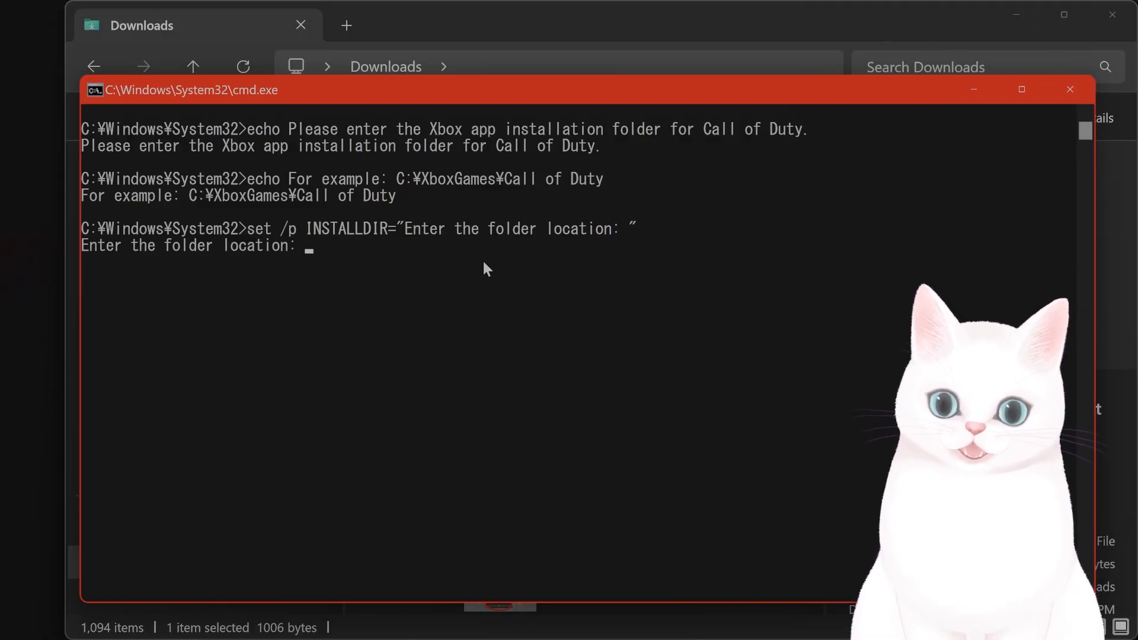
Enter C:\XboxGames\Call of Duty\Content as the script's install folder.
text(C:\XboxGames\Call of Duty\Content)
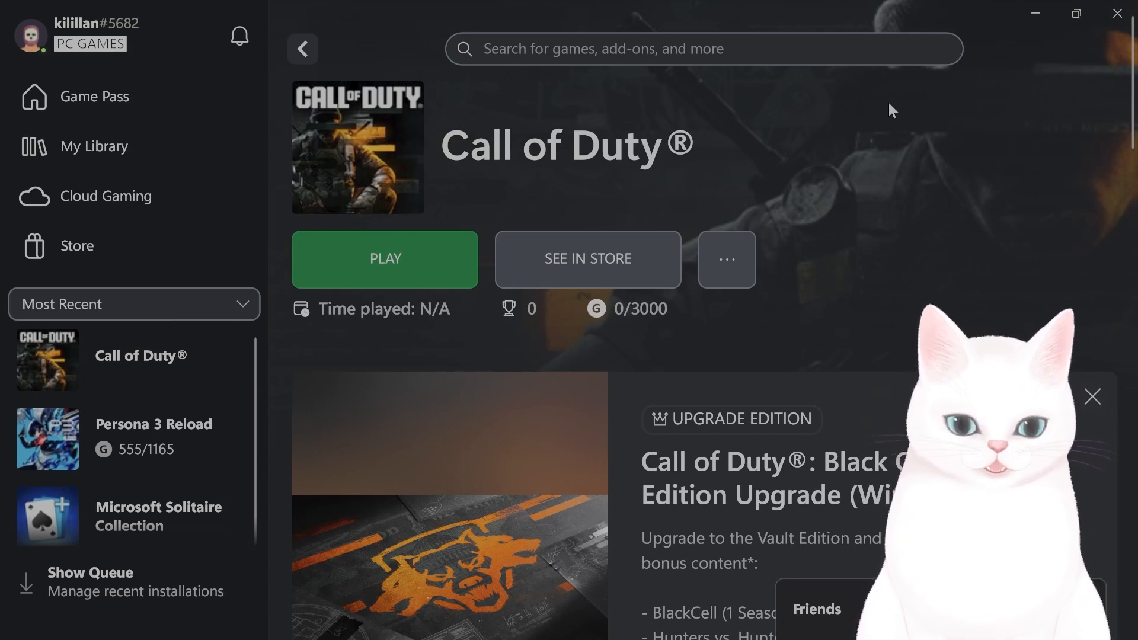
mouse_move(772, 182)
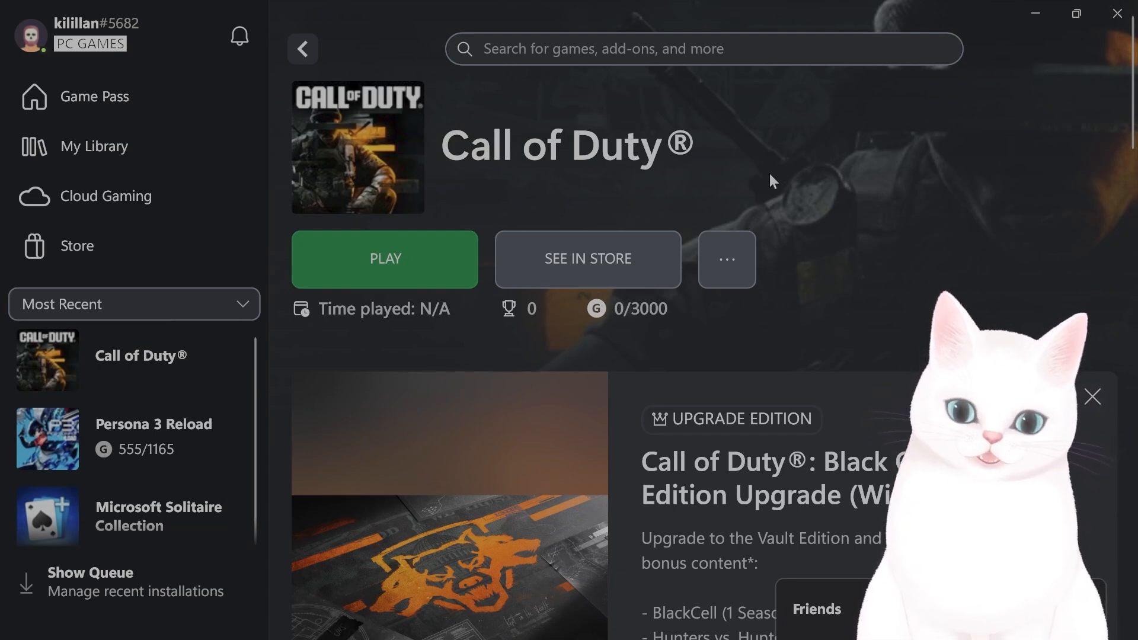